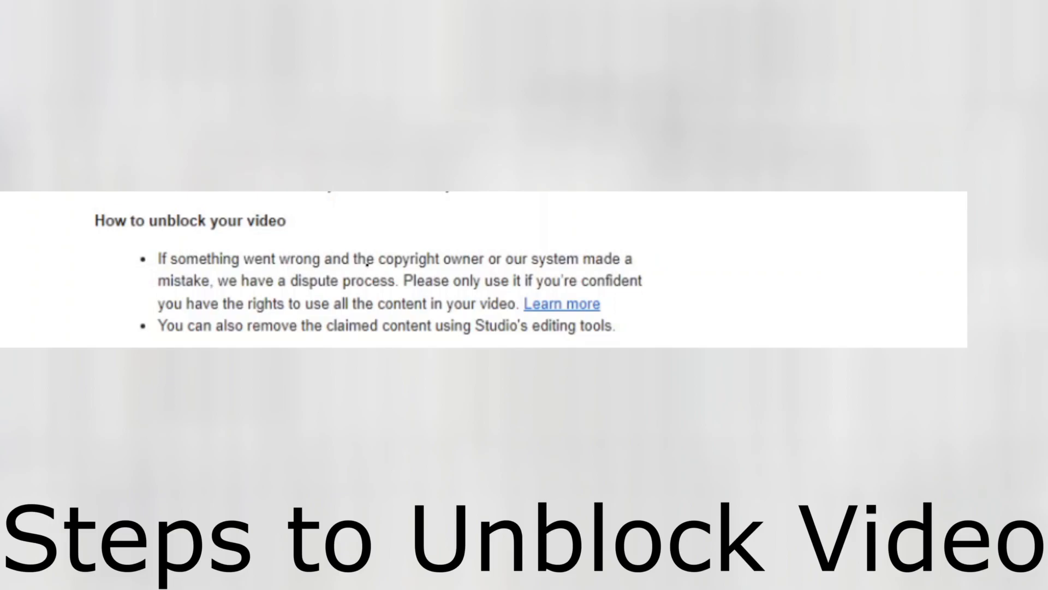
{"action": "scroll", "scroll_direction": "down", "scroll_amount": 3}
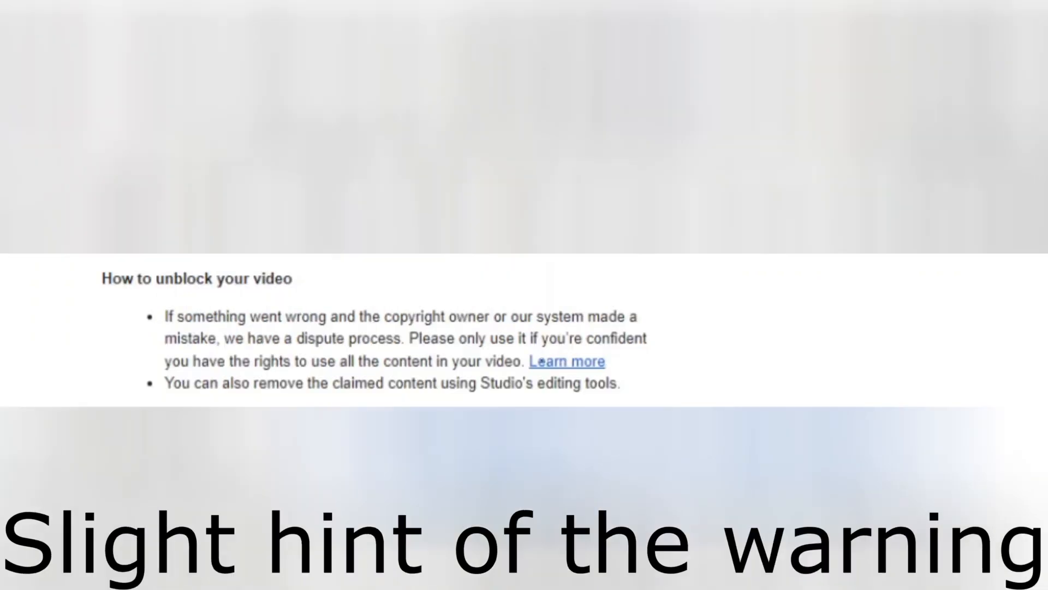